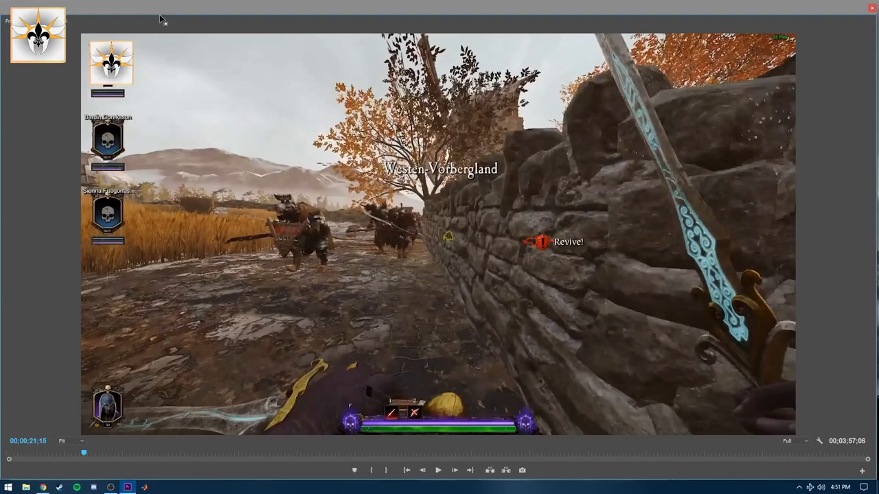
{"action": "mouse_move", "coordinate": [217, 181]}
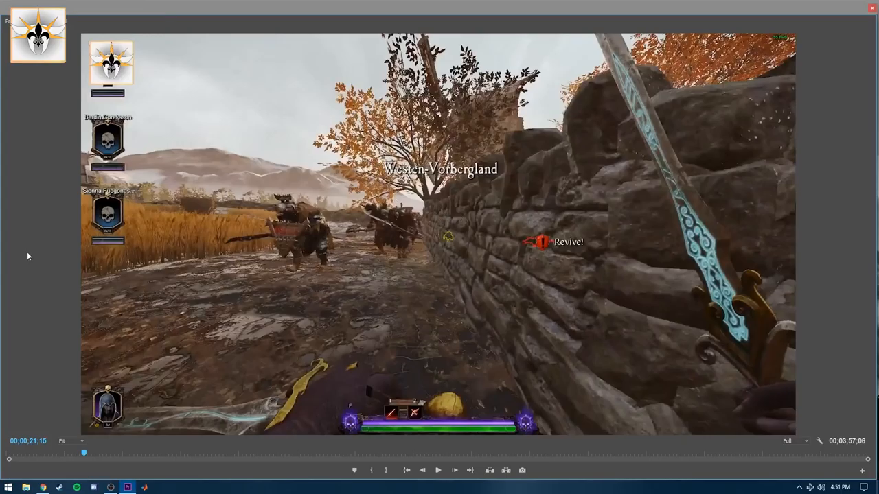
{"action": "mouse_move", "coordinate": [381, 272]}
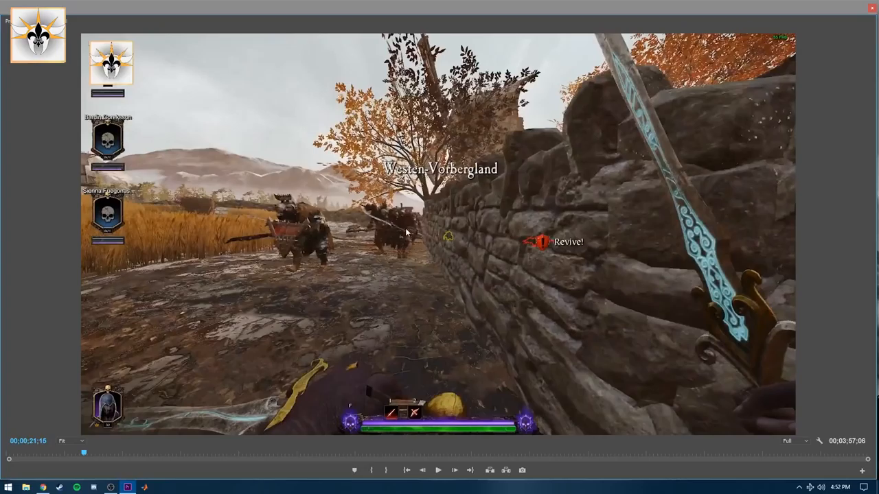
{"action": "mouse_move", "coordinate": [493, 258]}
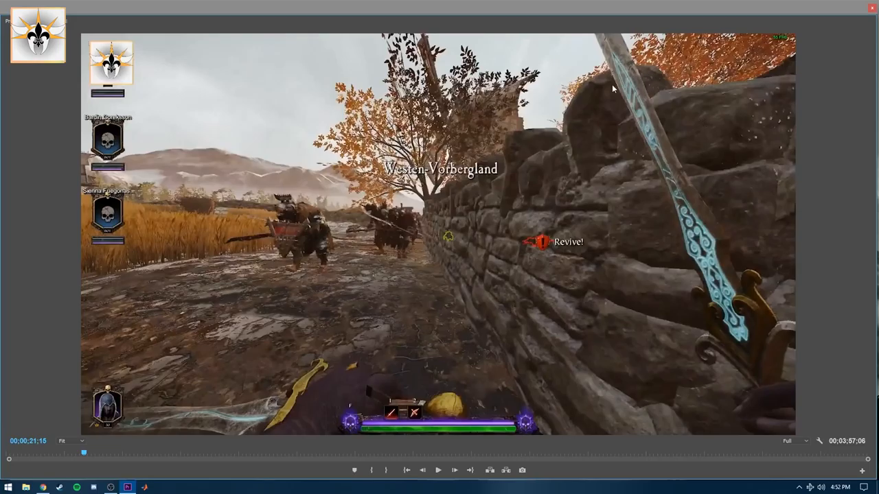
{"action": "mouse_move", "coordinate": [274, 387]}
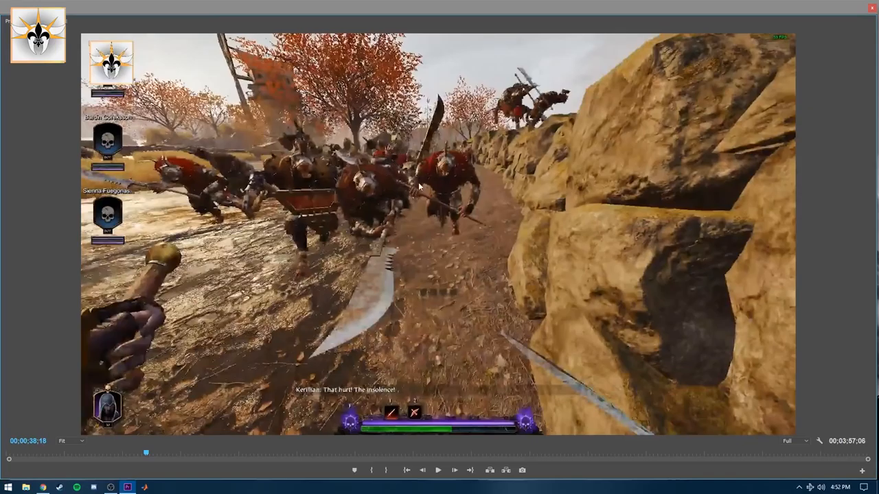
{"action": "mouse_move", "coordinate": [377, 258]}
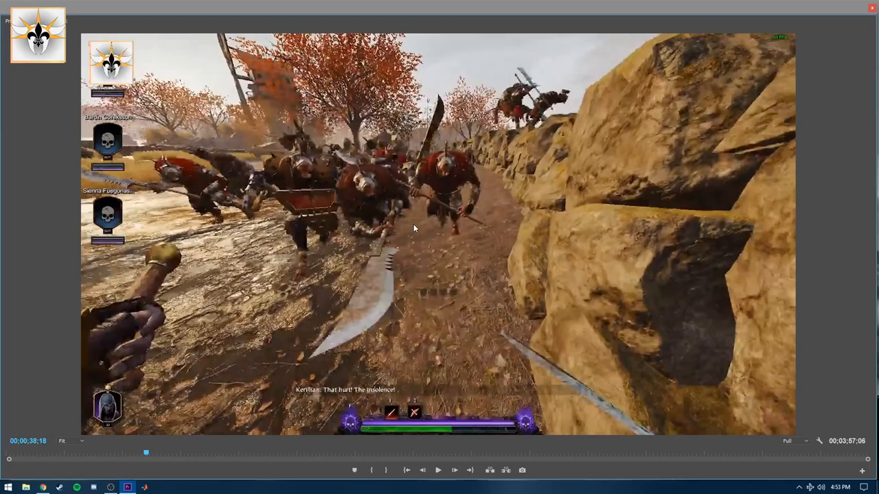
{"action": "mouse_move", "coordinate": [377, 275]}
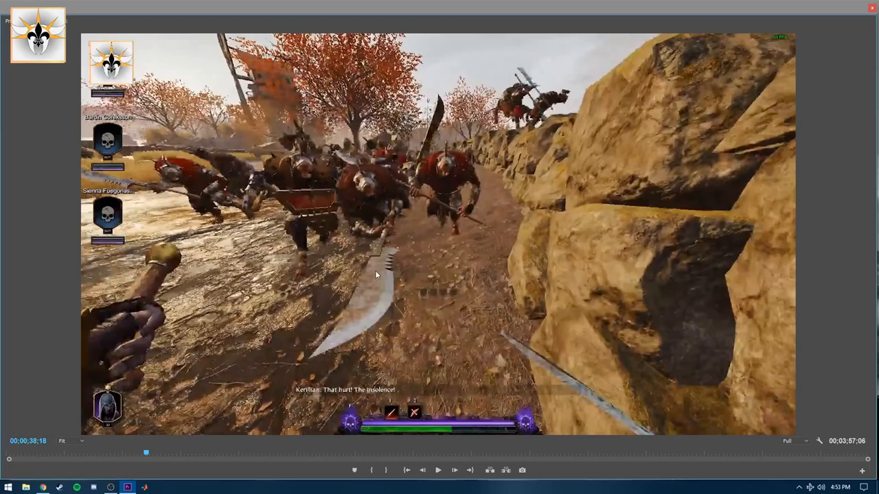
{"action": "mouse_move", "coordinate": [350, 245]}
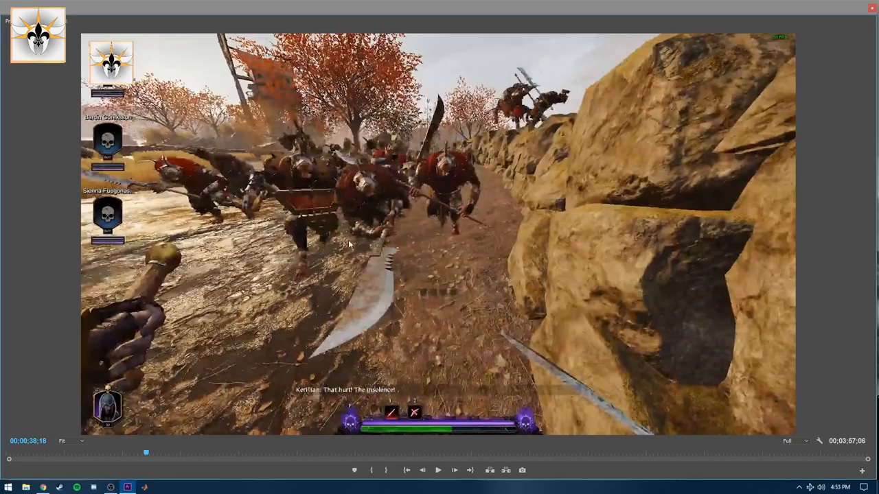
{"action": "mouse_move", "coordinate": [349, 232]}
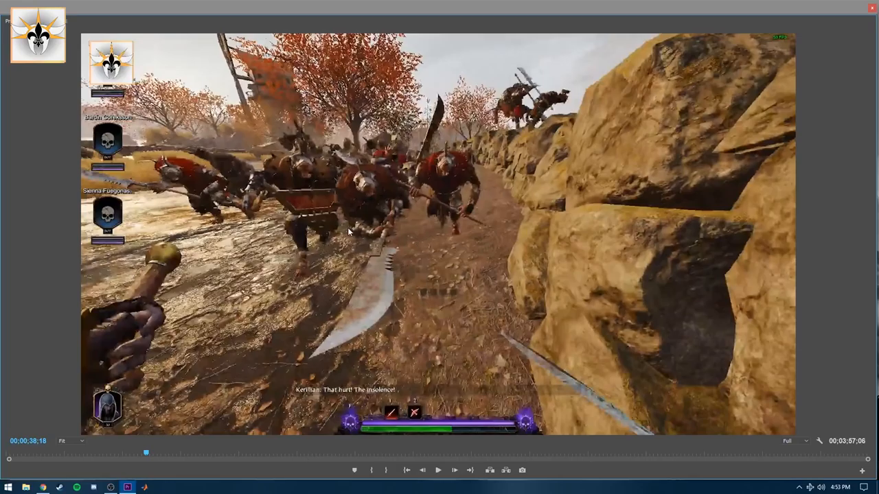
- Play the sequence until the horde fight along the stone wall at about 00;00;38
{"action": "left_click", "coordinate": [439, 472]}
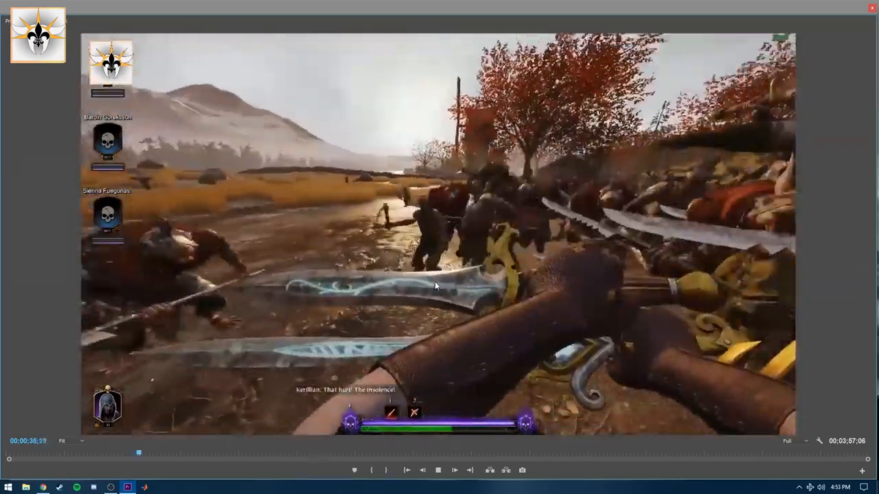
- Scrub the playhead to around 00;01;06 and play to the Set Free prompt near 00;01;34
{"action": "left_click_drag", "start_coordinate": [137, 453], "coordinate": [307, 453]}
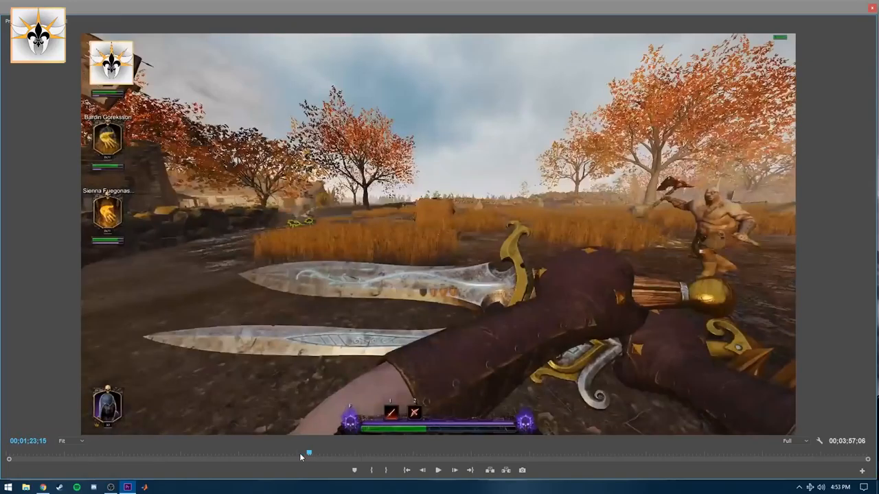
{"action": "left_click_drag", "start_coordinate": [307, 453], "coordinate": [272, 453]}
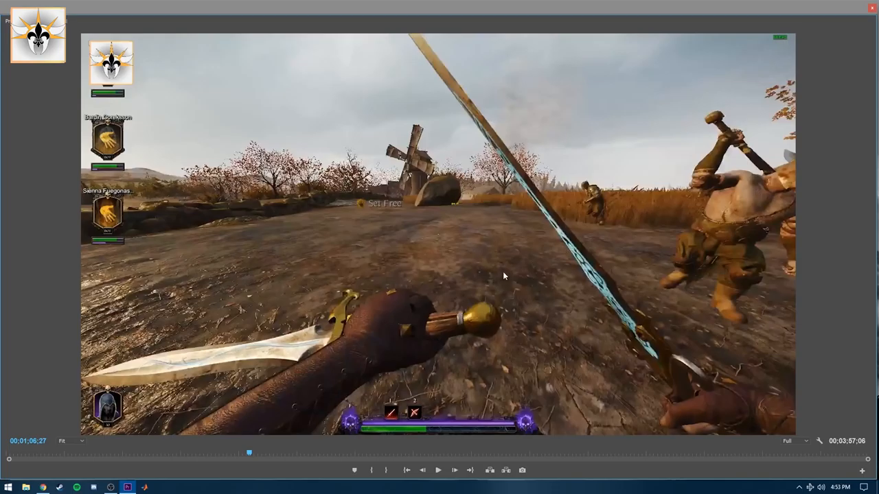
{"action": "left_click", "coordinate": [437, 472]}
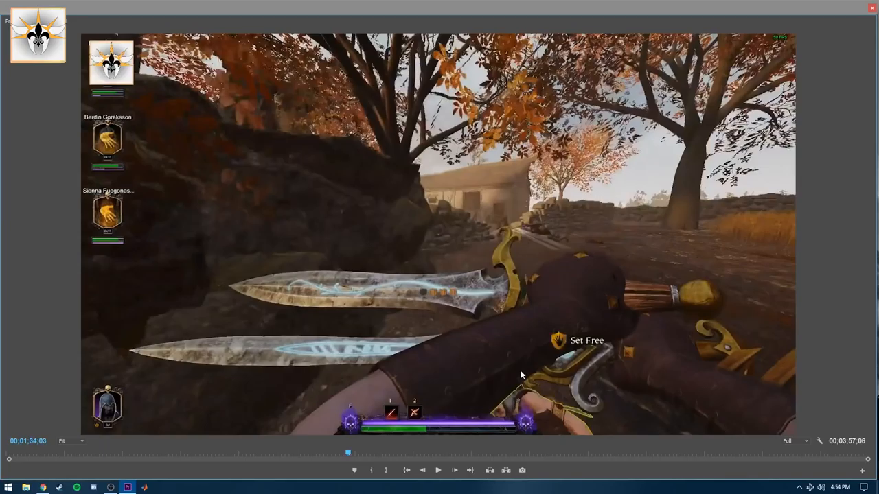
{"action": "mouse_move", "coordinate": [593, 308]}
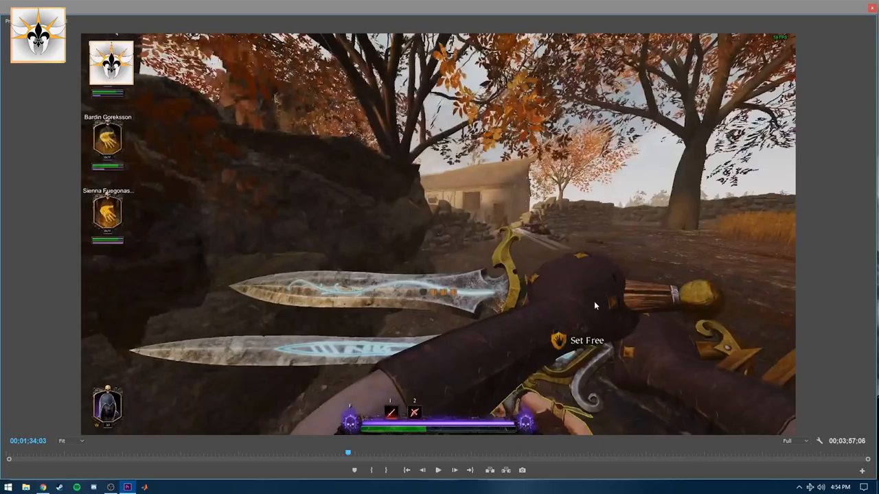
{"action": "mouse_move", "coordinate": [534, 291]}
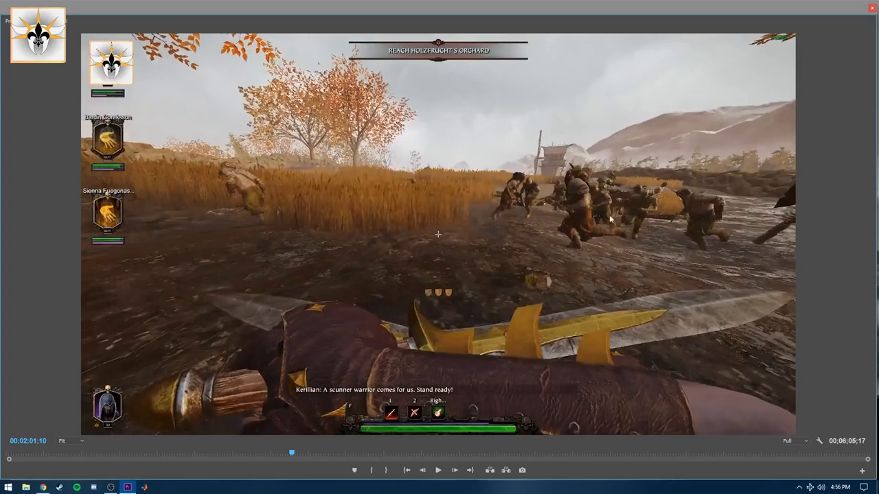
{"action": "mouse_move", "coordinate": [464, 225]}
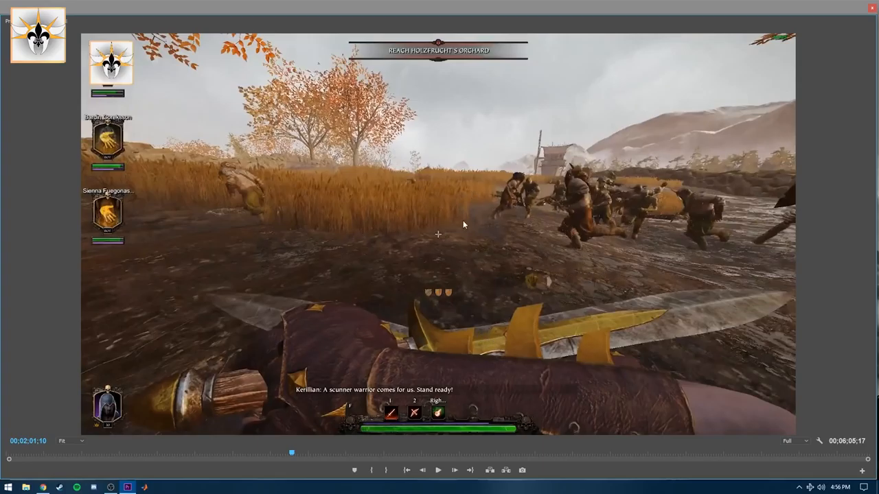
{"action": "mouse_move", "coordinate": [519, 282]}
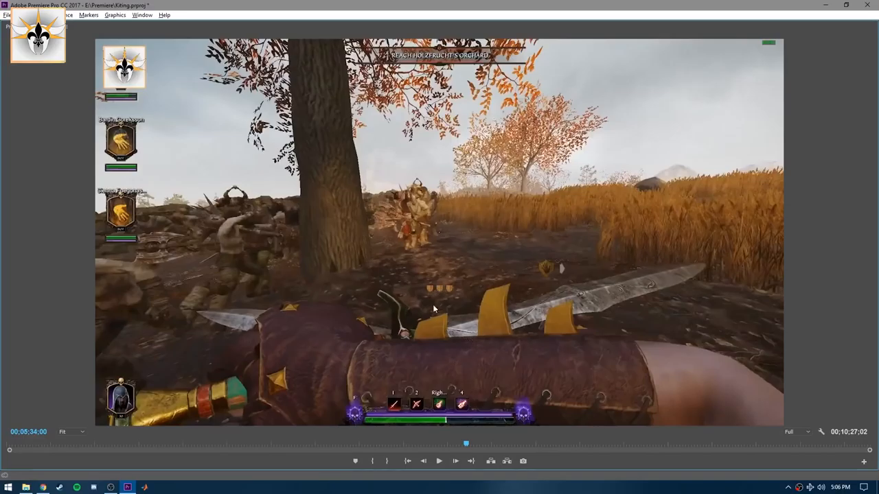
{"action": "mouse_move", "coordinate": [292, 252]}
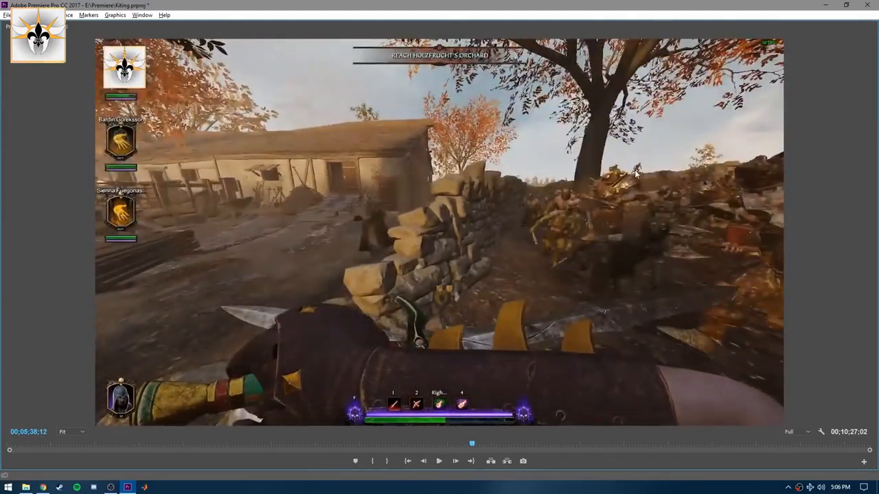
{"action": "mouse_move", "coordinate": [649, 171]}
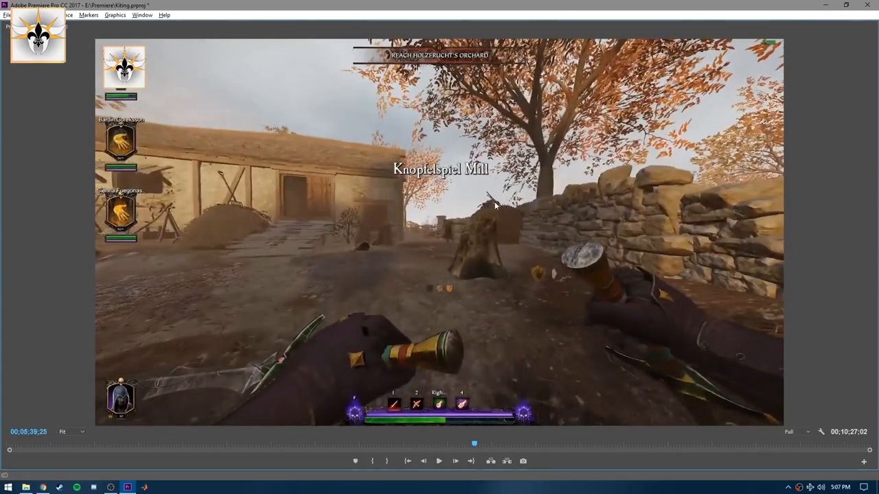
- Pause on the enemy behind the orchard wall, then play on until the character is downed near 6:38
{"action": "left_click", "coordinate": [437, 462]}
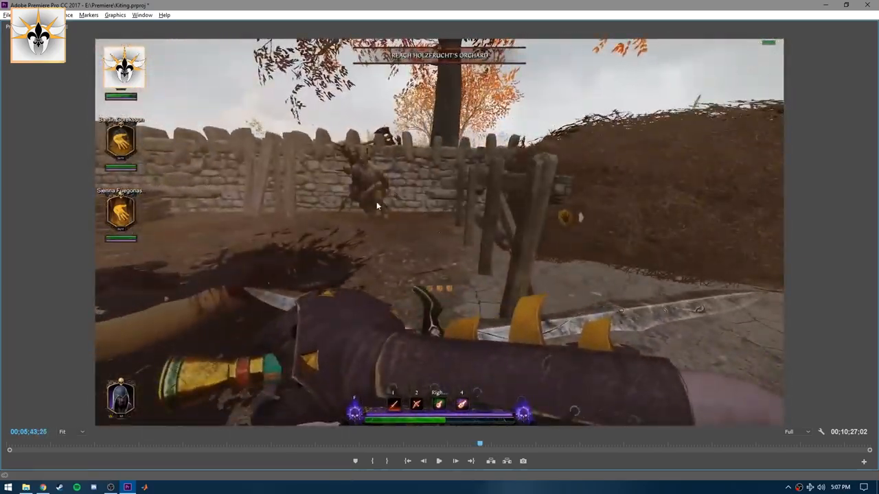
{"action": "mouse_move", "coordinate": [387, 213]}
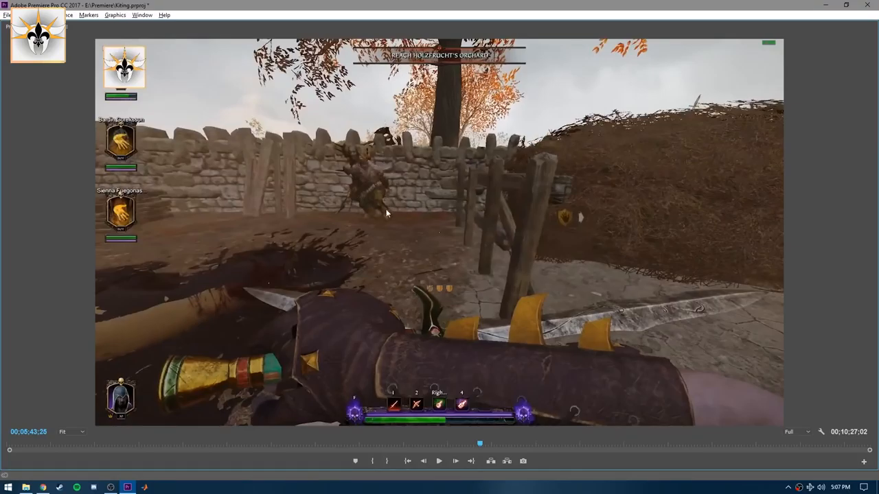
{"action": "mouse_move", "coordinate": [384, 203]}
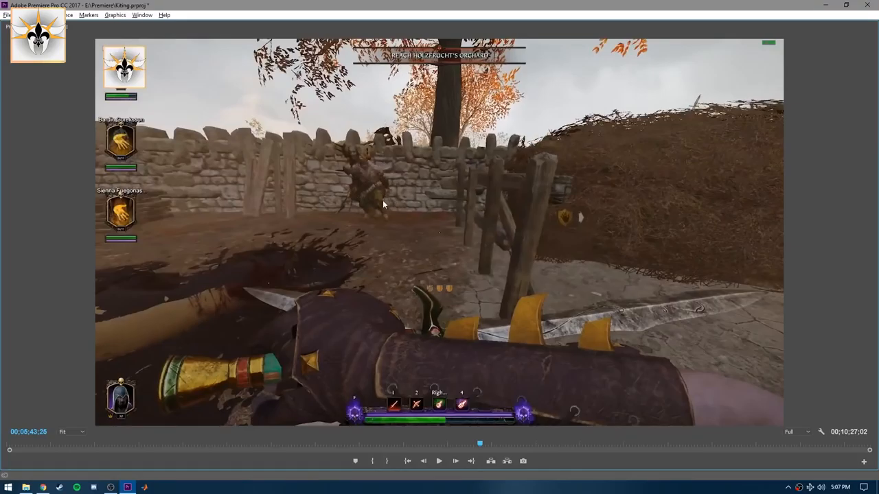
{"action": "mouse_move", "coordinate": [364, 151]}
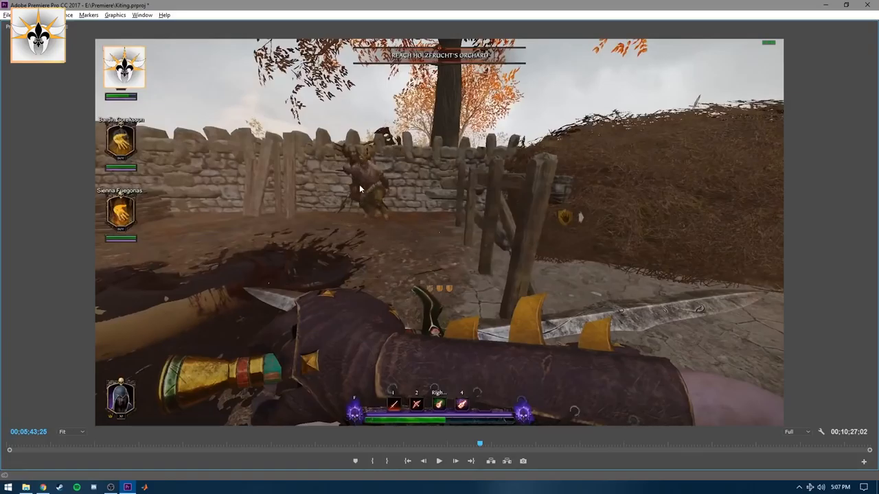
{"action": "left_click", "coordinate": [440, 463]}
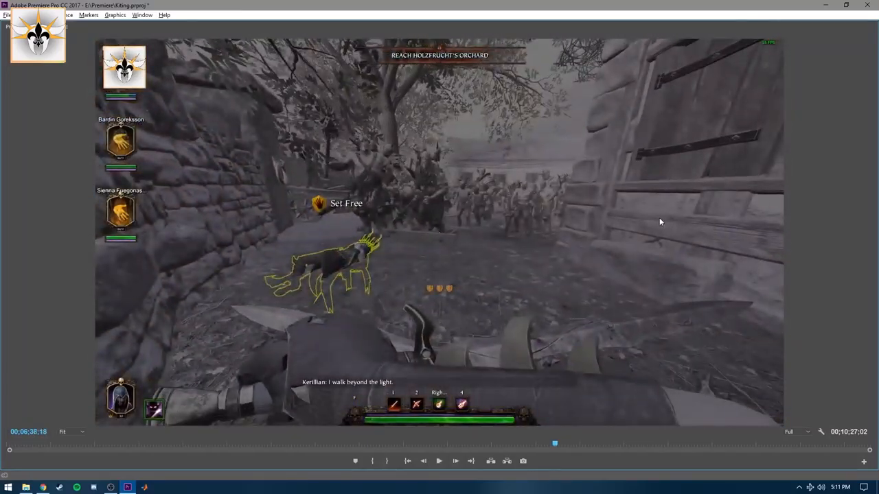
{"action": "mouse_move", "coordinate": [484, 250]}
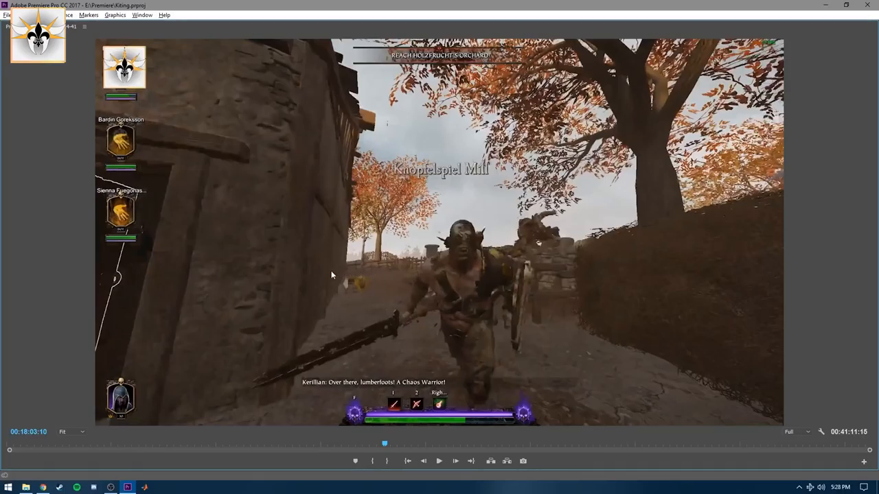
{"action": "mouse_move", "coordinate": [332, 294]}
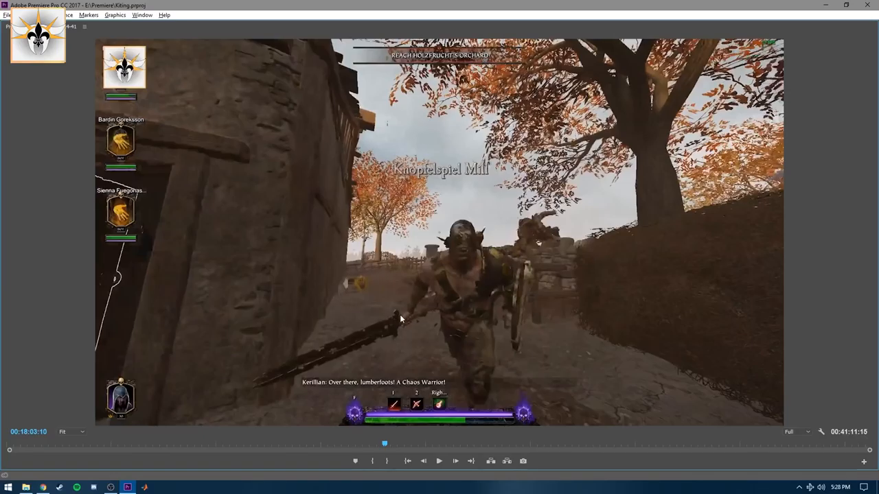
{"action": "mouse_move", "coordinate": [410, 318]}
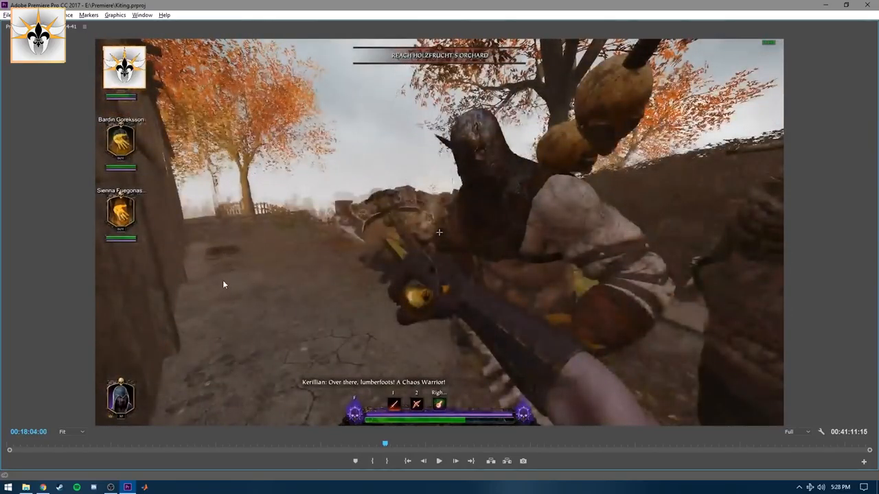
{"action": "mouse_move", "coordinate": [230, 347]}
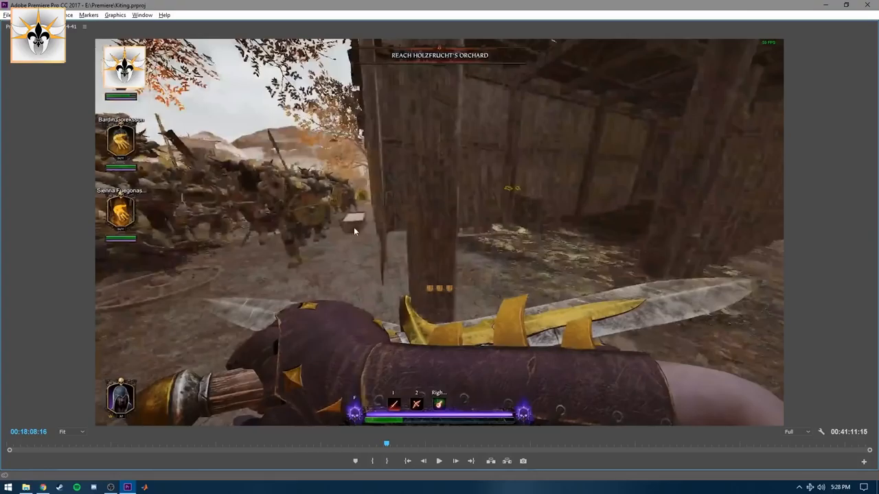
{"action": "mouse_move", "coordinate": [338, 258]}
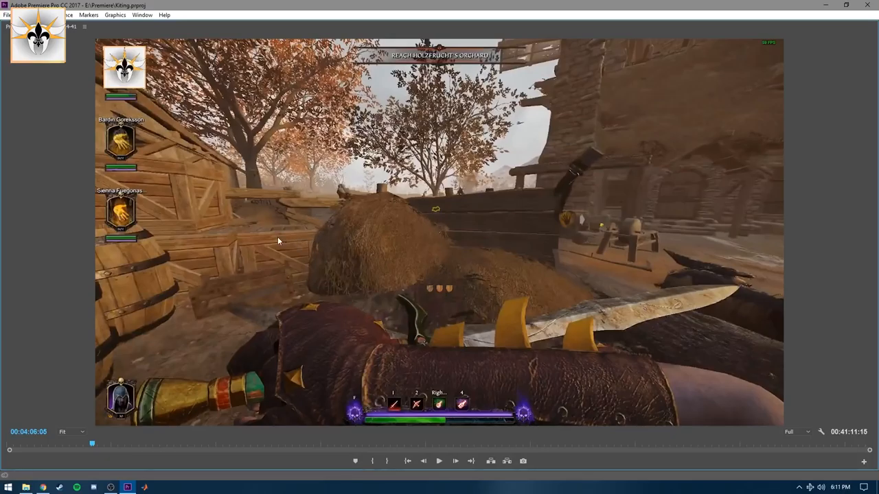
{"action": "mouse_move", "coordinate": [275, 250]}
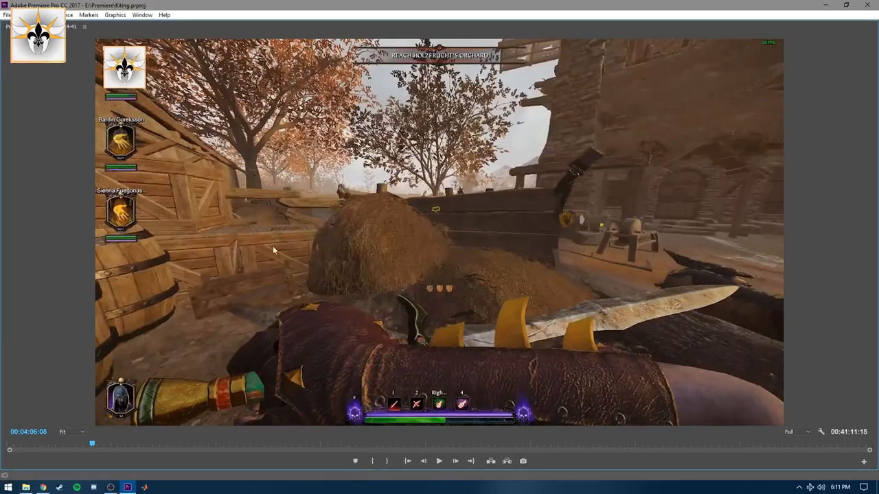
{"action": "mouse_move", "coordinate": [373, 222]}
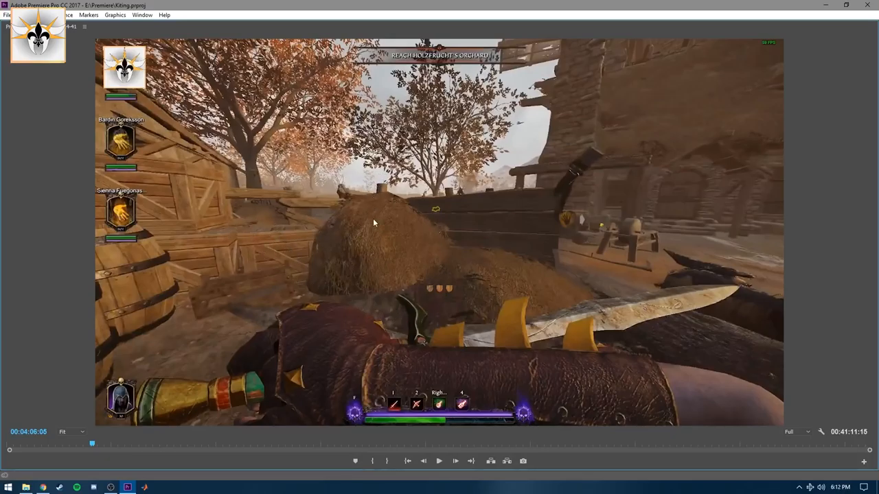
- Play the bow footage from about 4:06 and pause near 4:13 as the horde nears the farmyard
{"action": "left_click", "coordinate": [442, 462]}
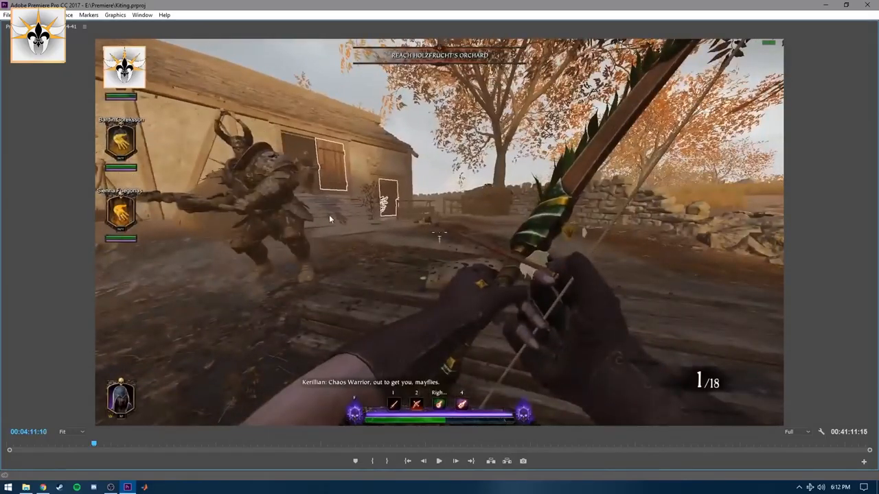
{"action": "left_click", "coordinate": [439, 461]}
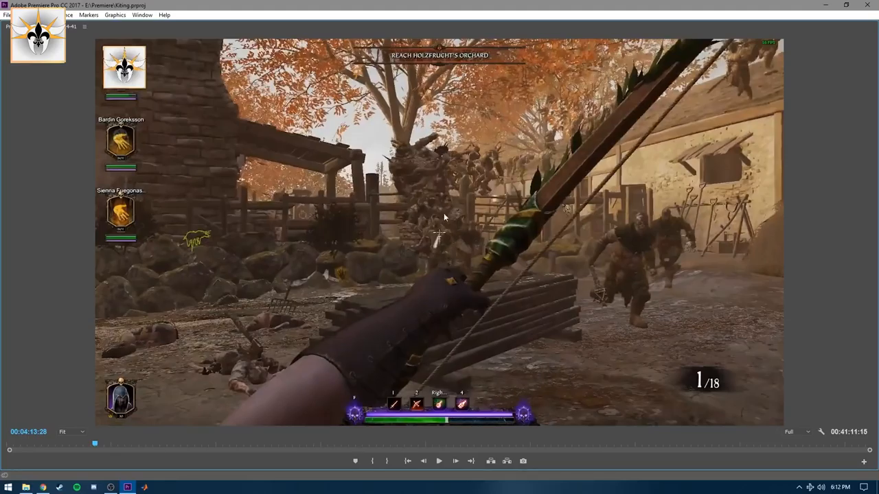
{"action": "mouse_move", "coordinate": [428, 170]}
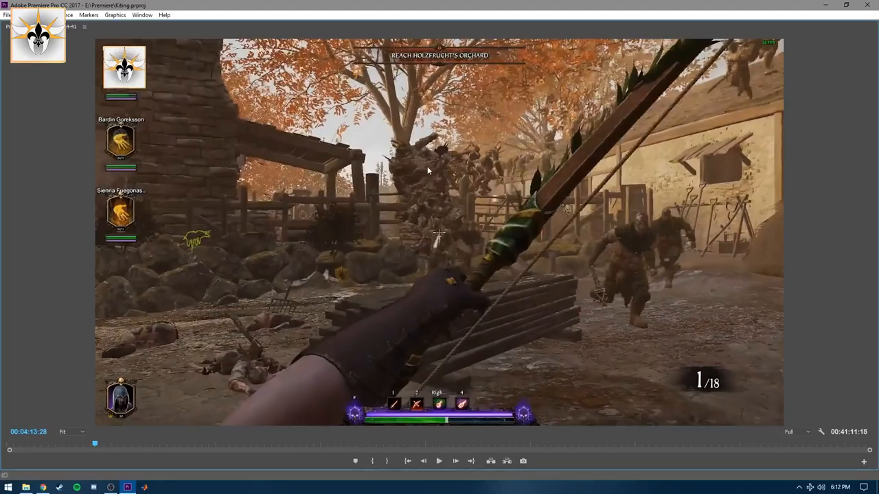
{"action": "mouse_move", "coordinate": [406, 185]}
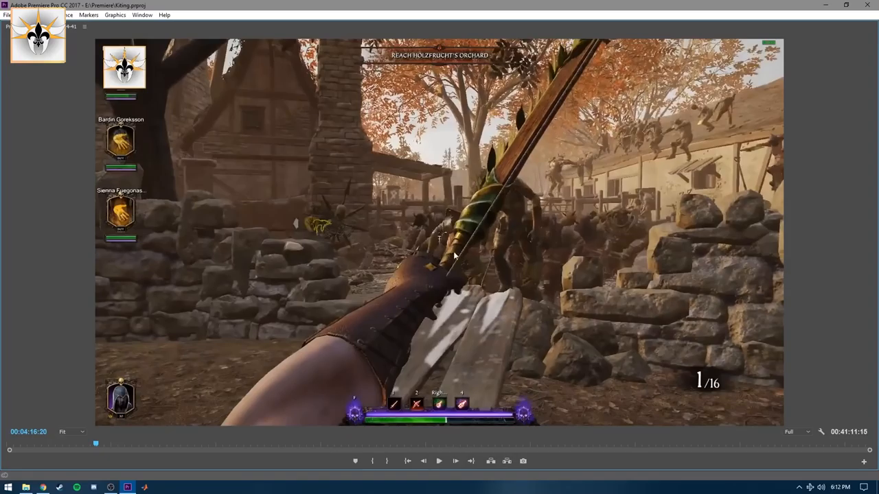
{"action": "mouse_move", "coordinate": [236, 373]}
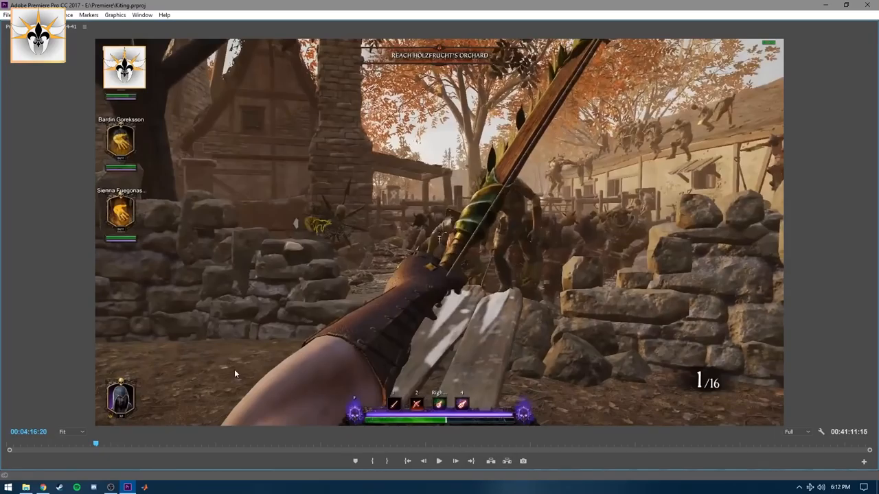